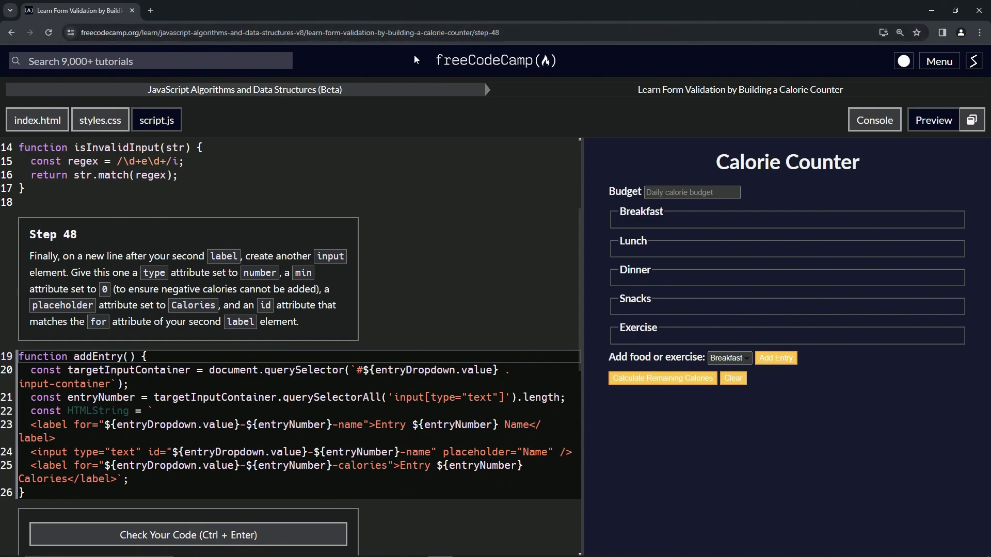
{"action": "mouse_move", "coordinate": [175, 106]}
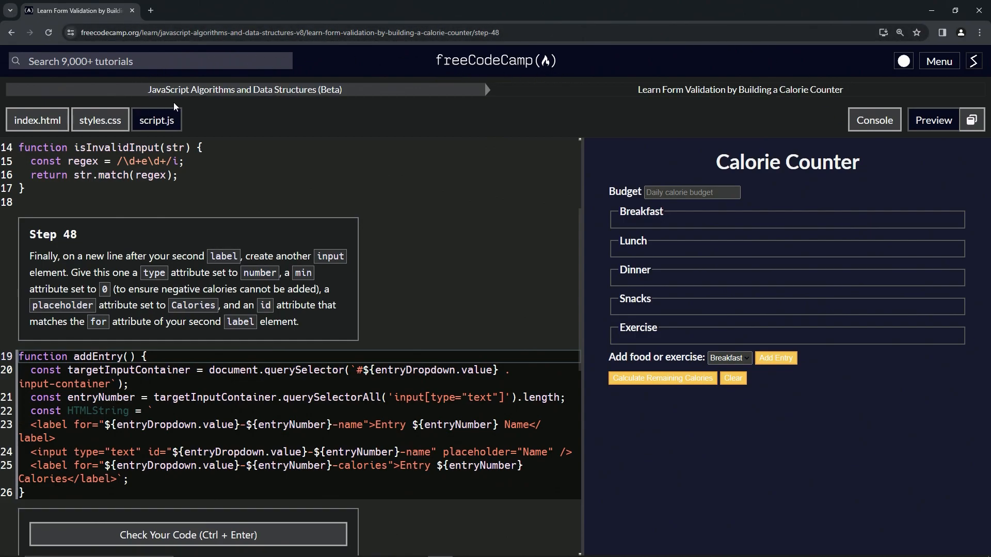
{"action": "mouse_move", "coordinate": [624, 99]}
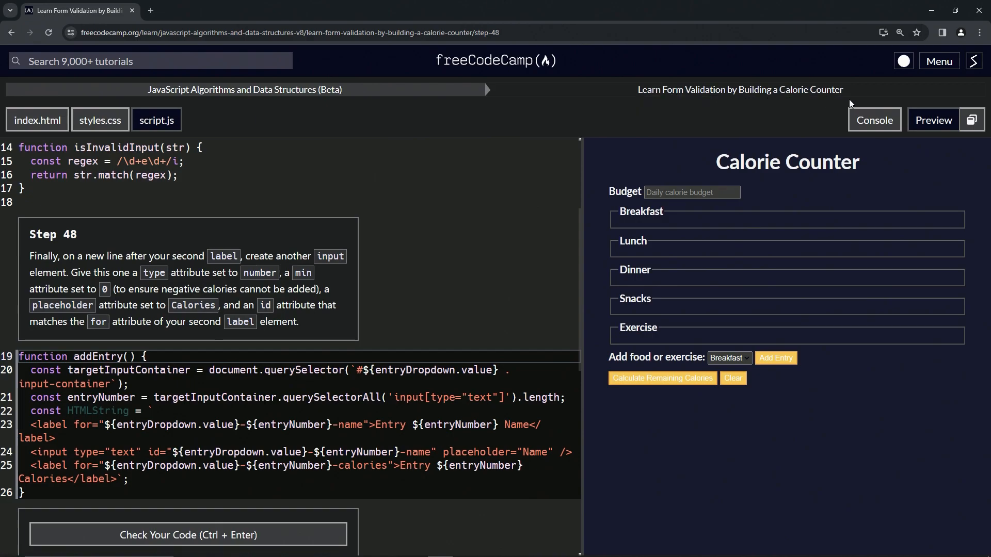
{"action": "mouse_move", "coordinate": [81, 247]}
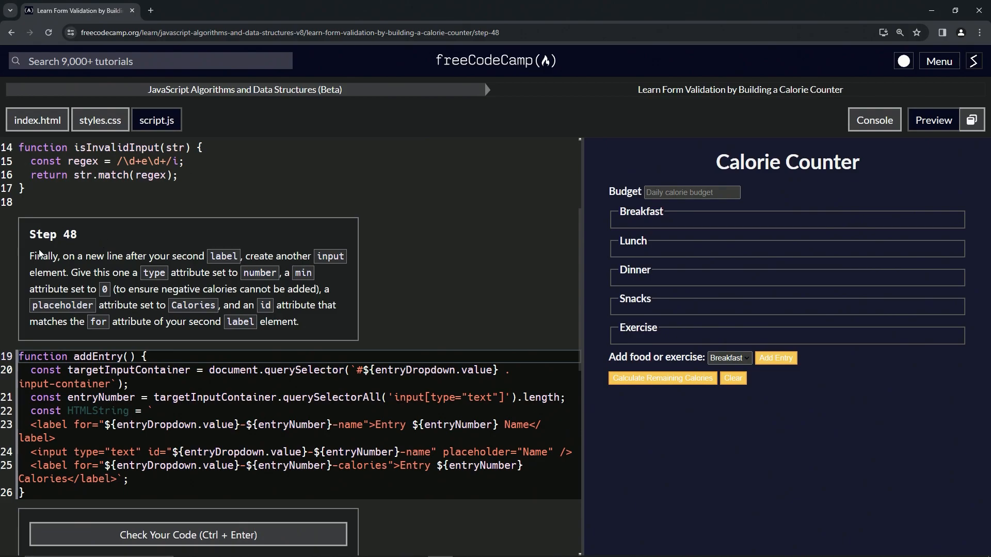
{"action": "mouse_move", "coordinate": [163, 259]}
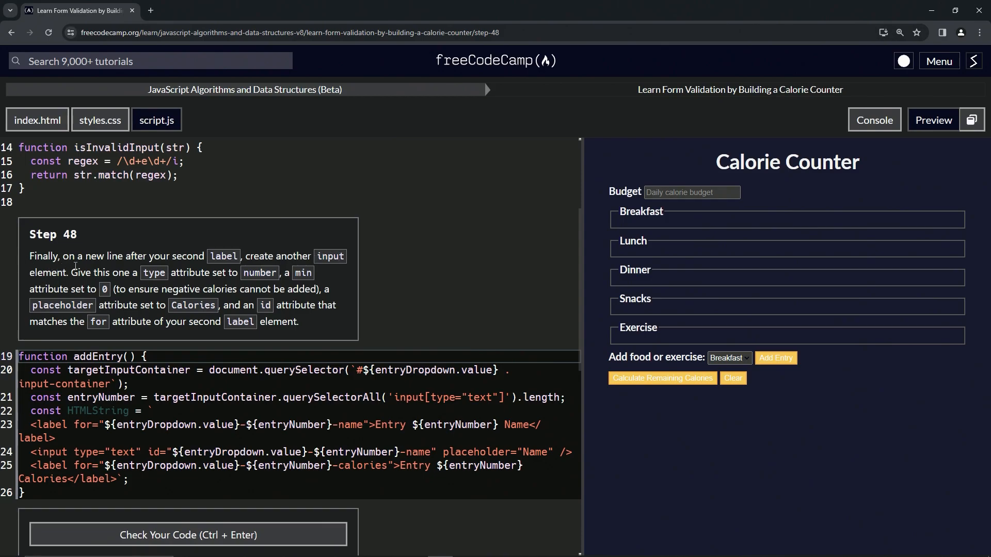
{"action": "mouse_move", "coordinate": [315, 278]}
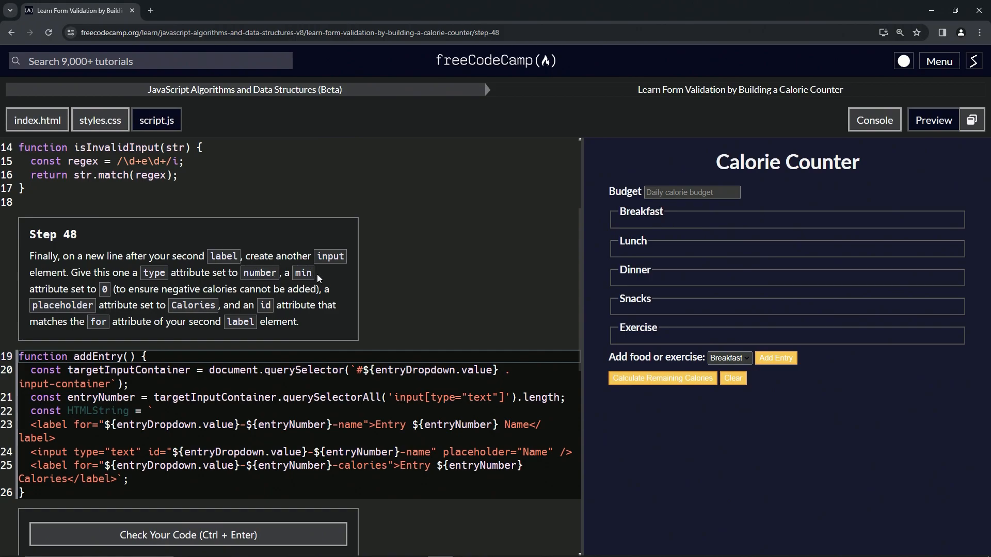
{"action": "mouse_move", "coordinate": [131, 291]}
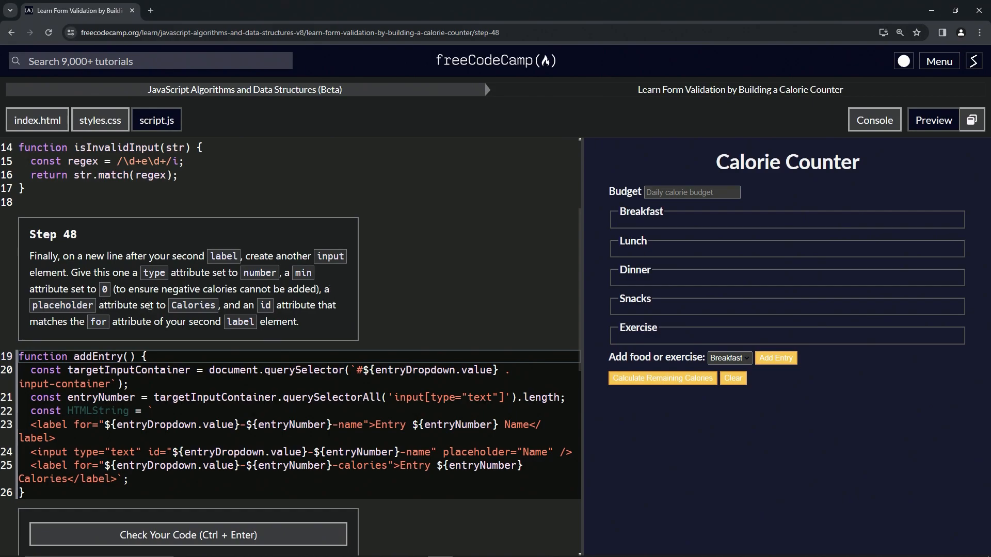
{"action": "mouse_move", "coordinate": [60, 341]}
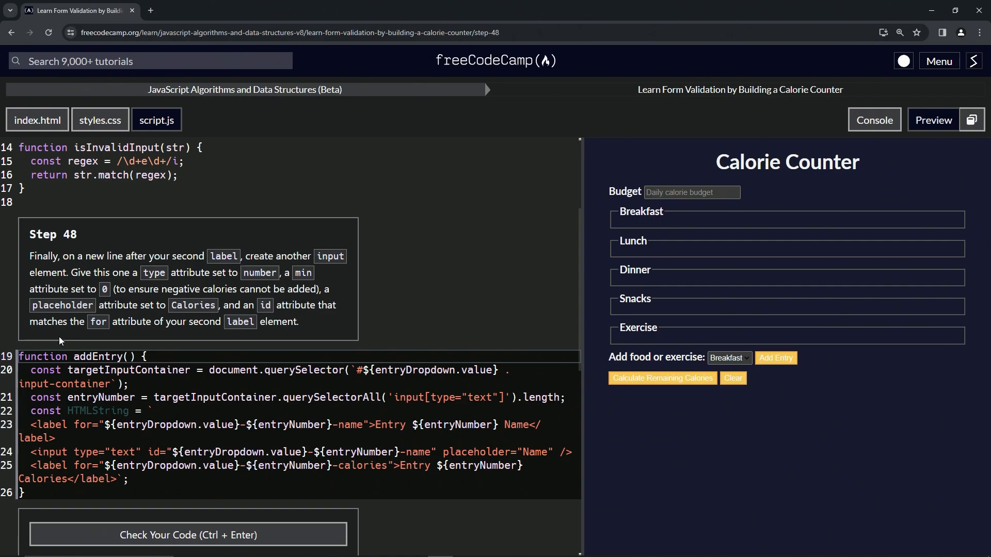
{"action": "mouse_move", "coordinate": [181, 327]}
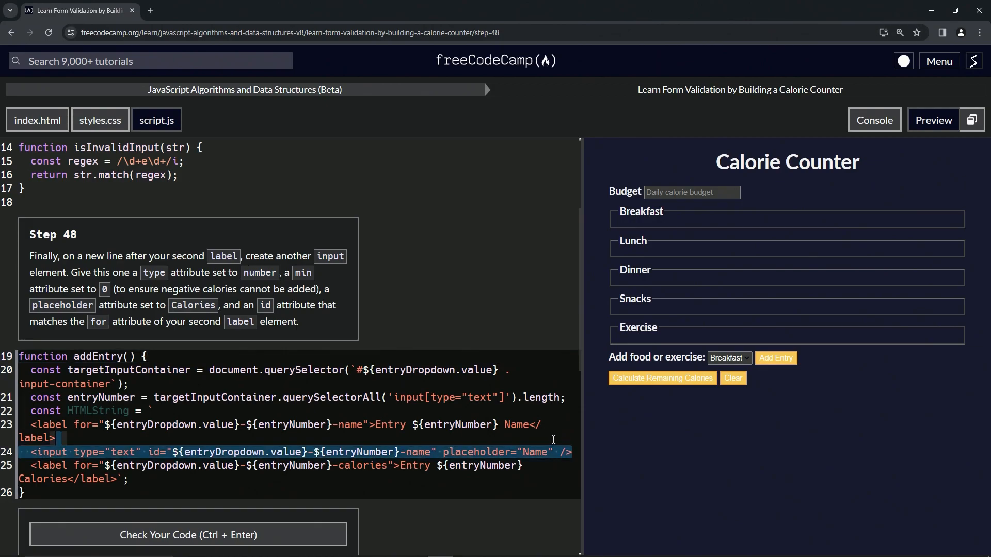
{"action": "mouse_move", "coordinate": [223, 452]}
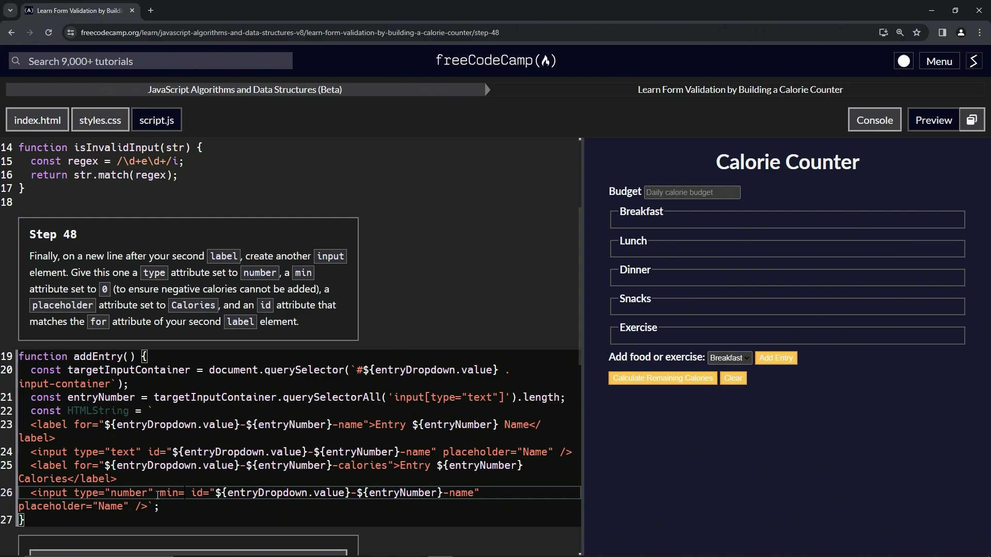
- Give the new input min="0", placeholder "Calories" and an id ending in -calories
{"action": "type", "text": "\""}
{"action": "key", "text": "Enter"}
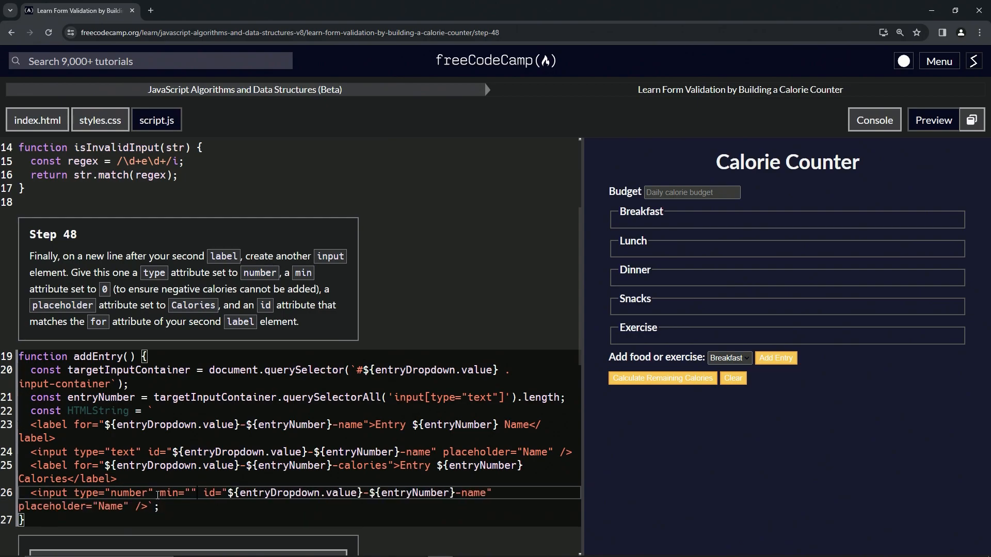
{"action": "type", "text": "0"}
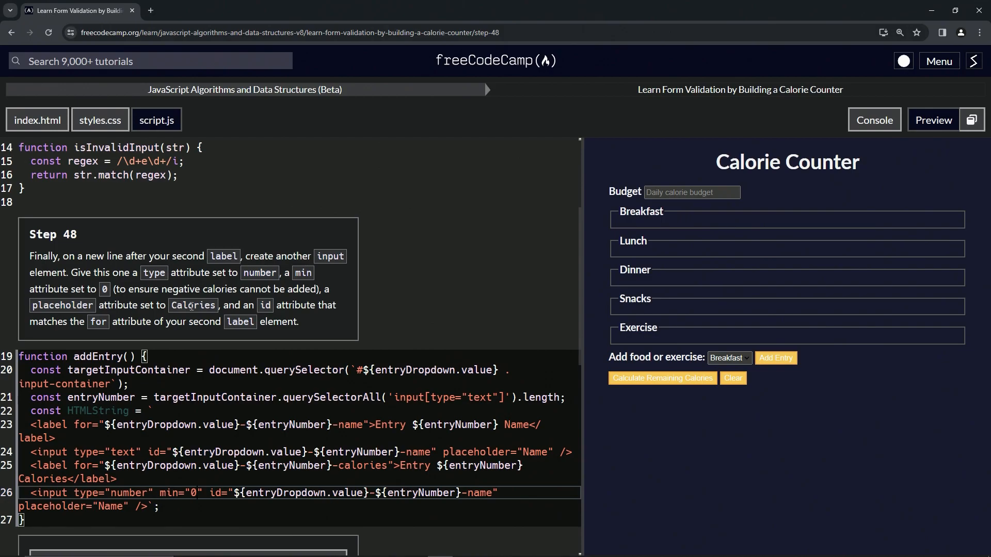
{"action": "mouse_move", "coordinate": [108, 479]}
{"action": "type", "text": "Calories"}
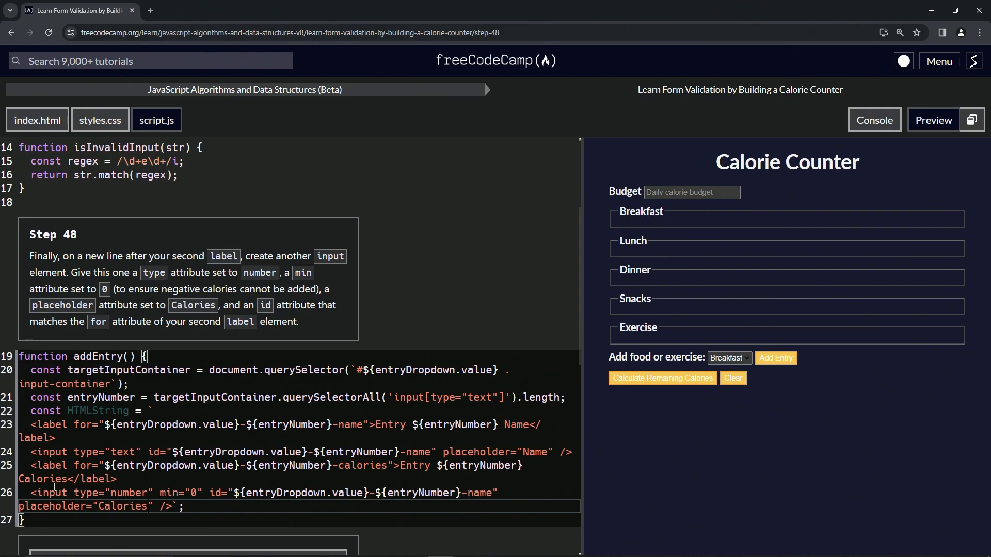
{"action": "double_click", "coordinate": [362, 465]}
{"action": "type", "text": "calories"}
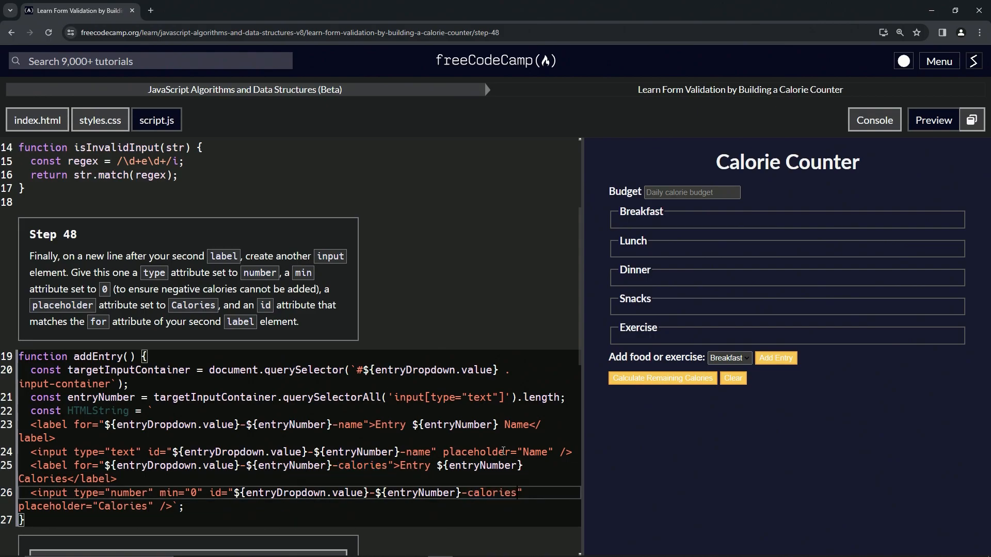
{"action": "mouse_move", "coordinate": [486, 268]}
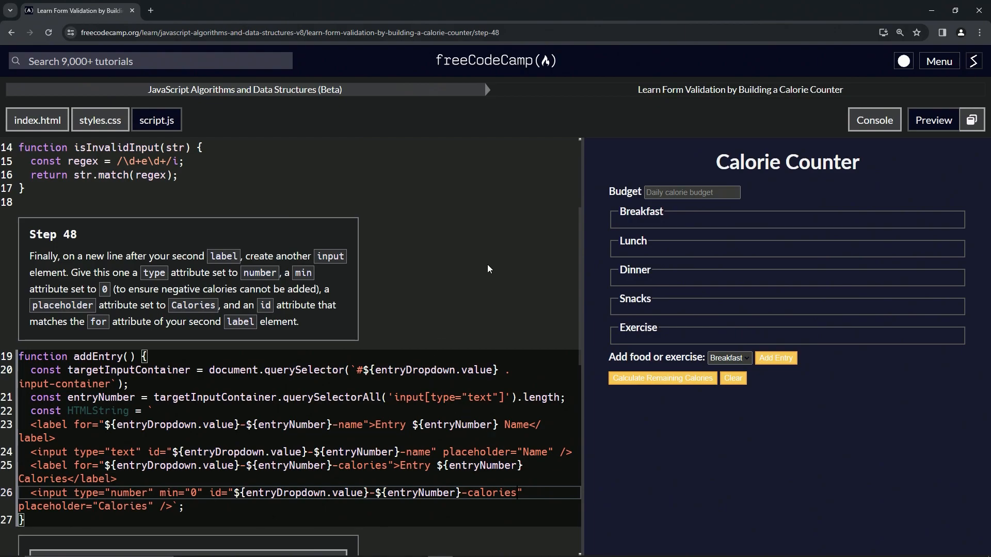
{"action": "scroll", "scroll_direction": "down", "scroll_amount": 3}
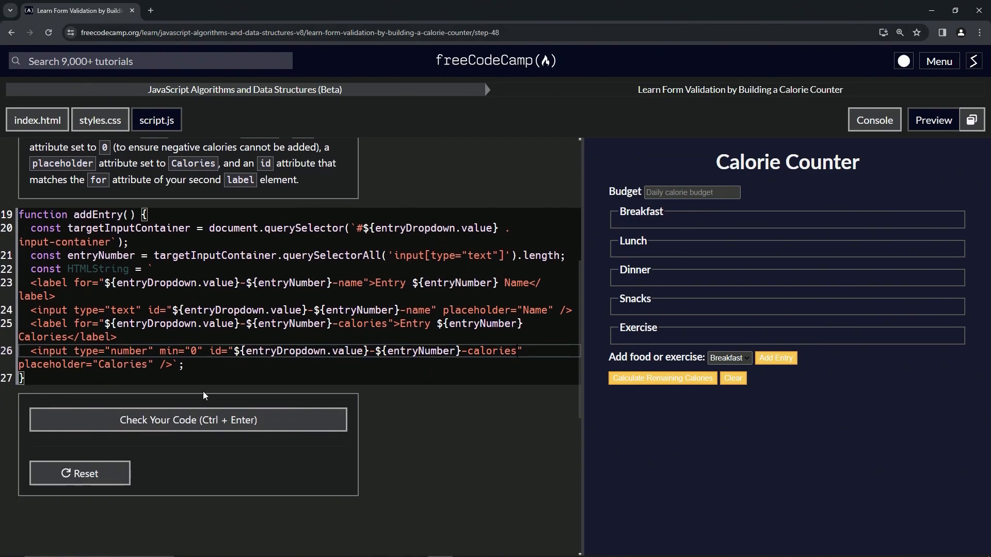
- Check the code so Step 48 passes and submit to move on to Step 49
{"action": "left_click", "coordinate": [187, 420]}
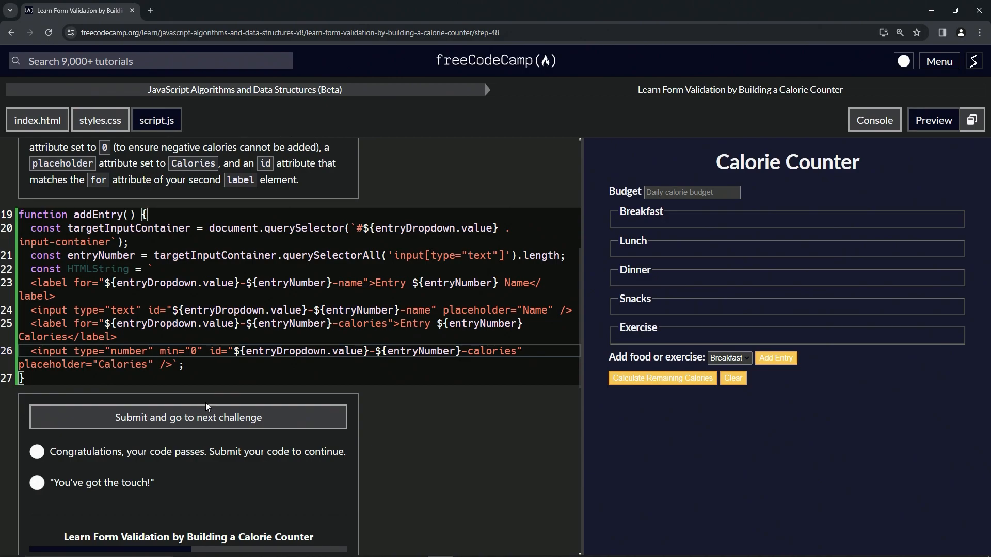
{"action": "left_click", "coordinate": [188, 417]}
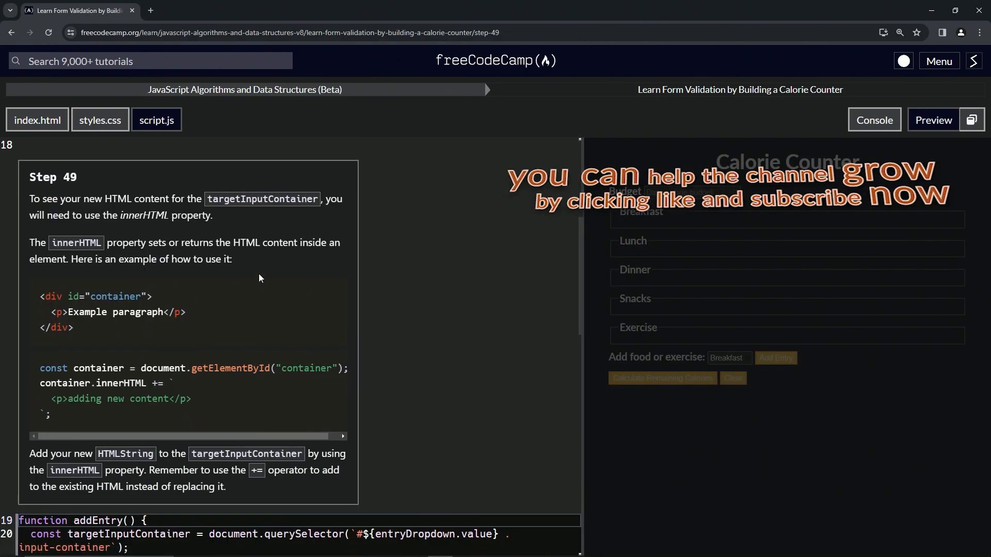
{"action": "mouse_move", "coordinate": [95, 189]}
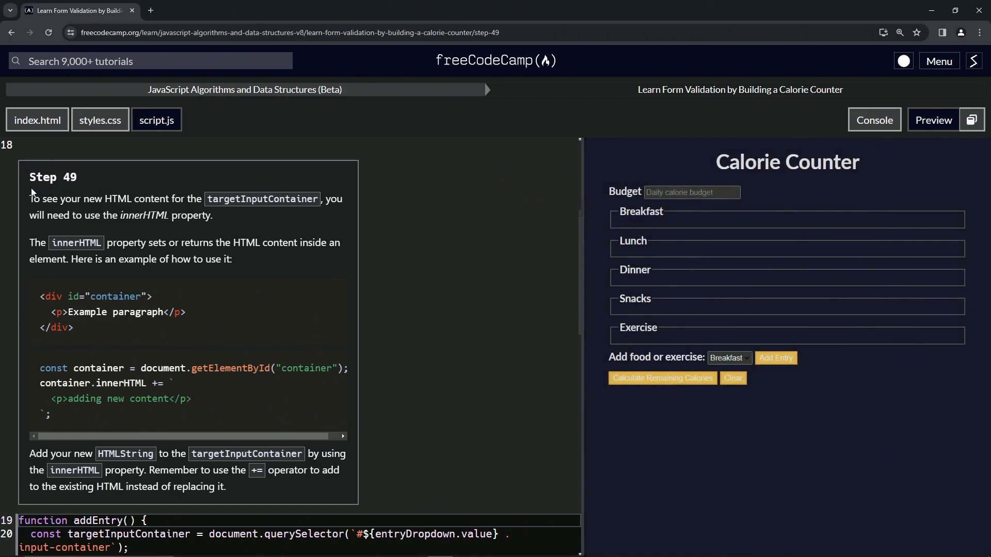
{"action": "mouse_move", "coordinate": [341, 177]}
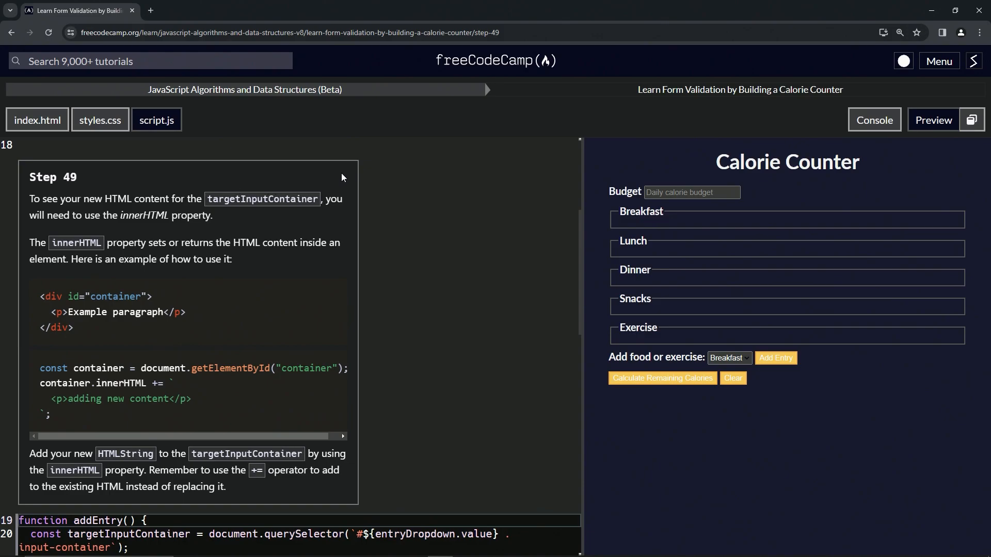